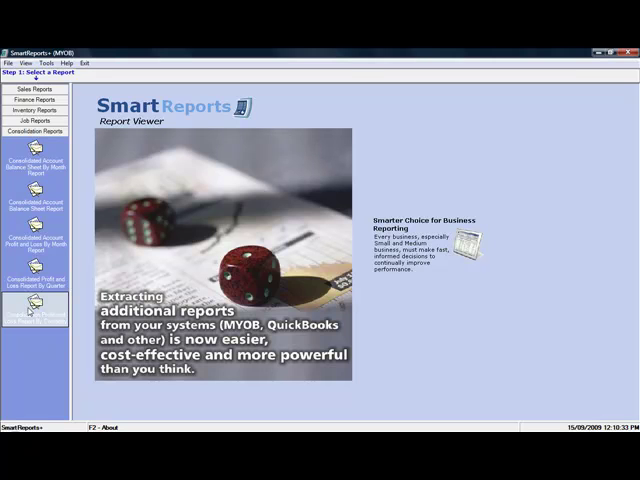
# Step: Open the Consolidated Profit and Loss Report By Company parameters, starting Jul-2009
pyautogui.click(34, 307)
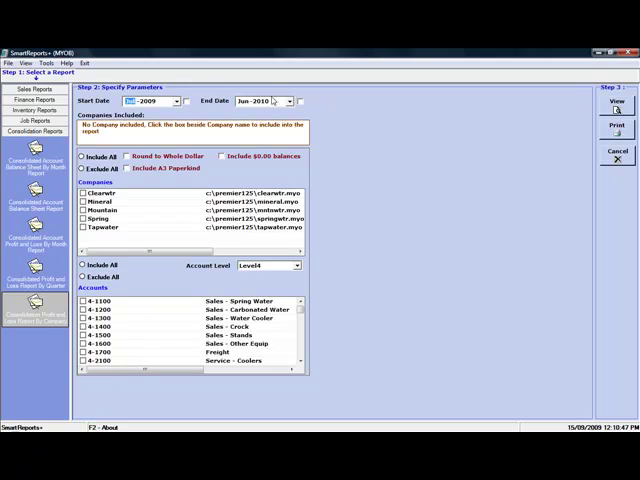
# Step: Set the report end date to September 2009 via the calendar
pyautogui.click(288, 101)
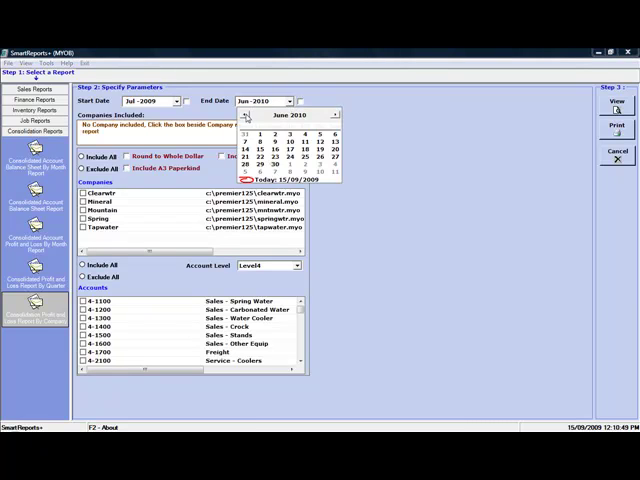
pyautogui.click(250, 115)
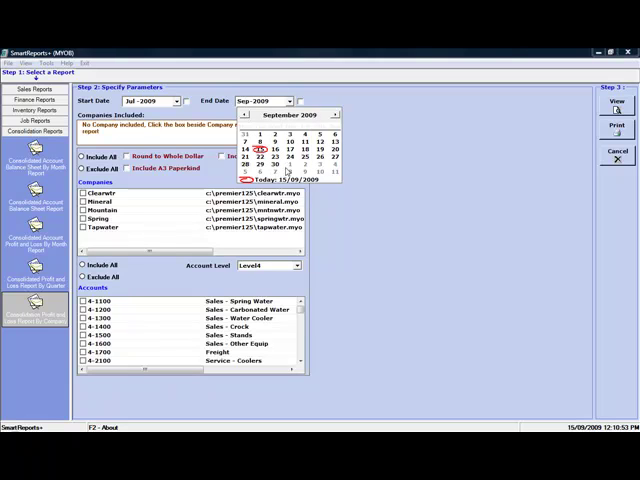
pyautogui.click(290, 101)
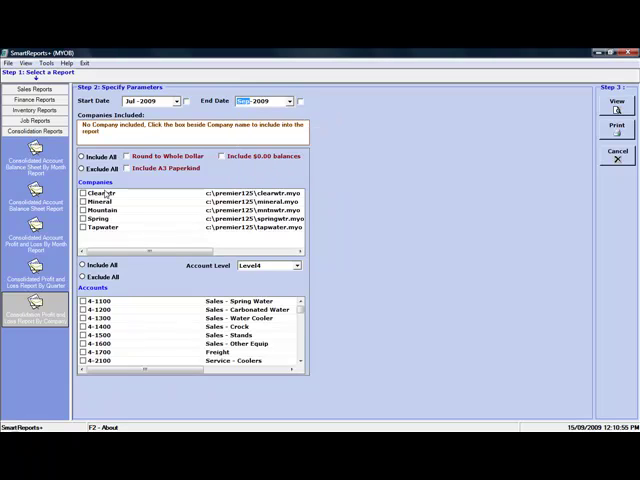
# Step: Include all five companies and all accounts, keeping Level4 account detail
pyautogui.click(83, 156)
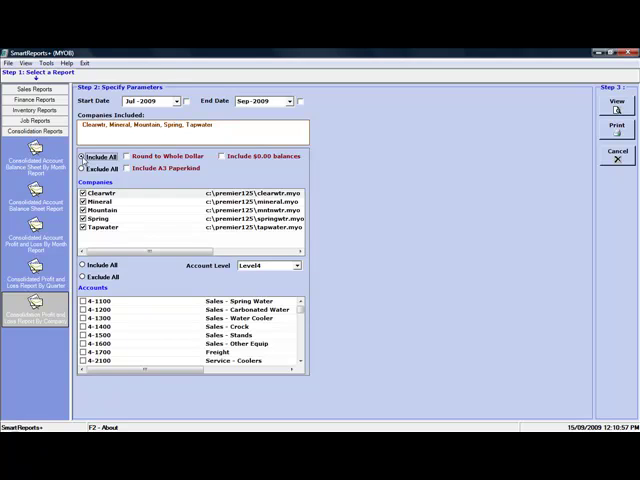
pyautogui.moveTo(85, 270)
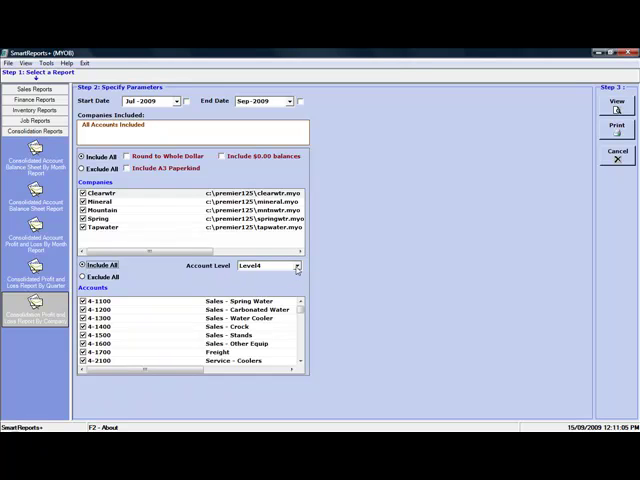
pyautogui.click(297, 267)
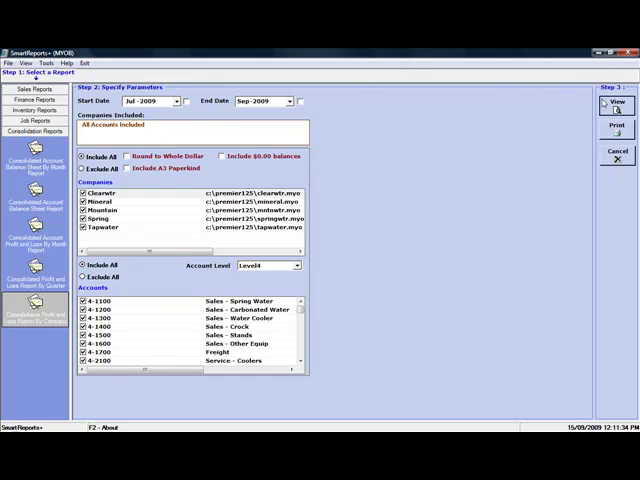
# Step: View the Jul–Sep 2009 report with five company columns and a Total
pyautogui.click(611, 103)
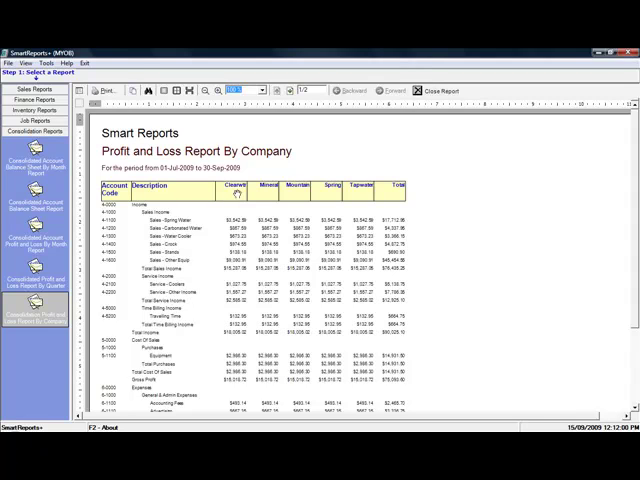
pyautogui.moveTo(305, 196)
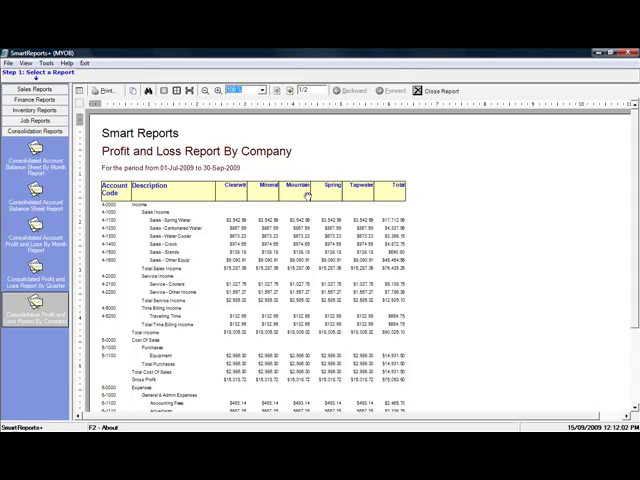